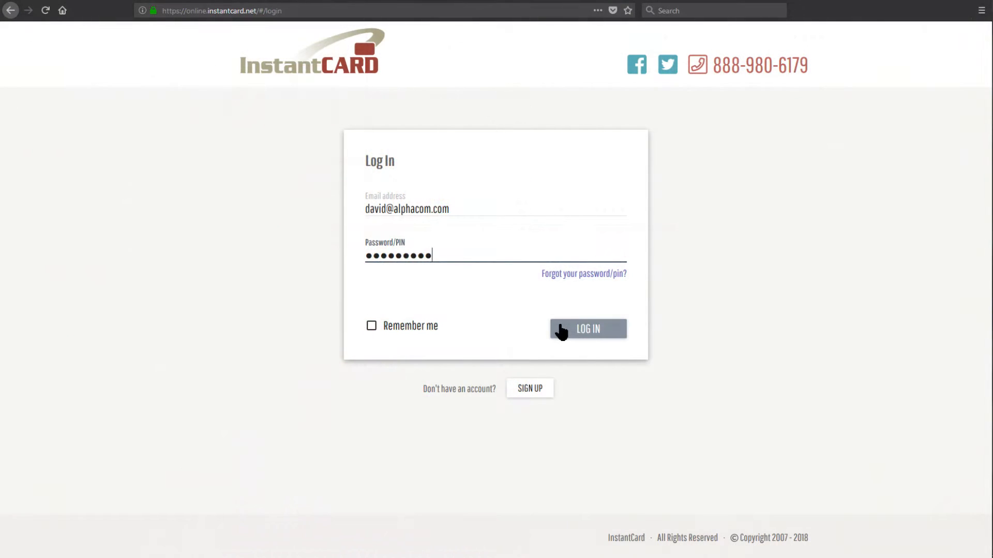
Log in to the InstantCard account to reach the Cards page
click(587, 328)
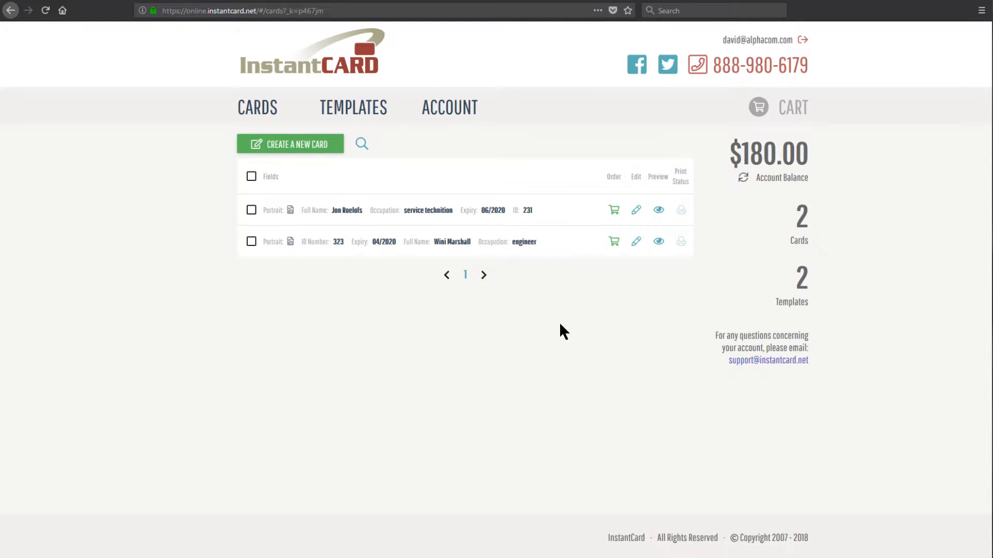
mouse_move(559, 301)
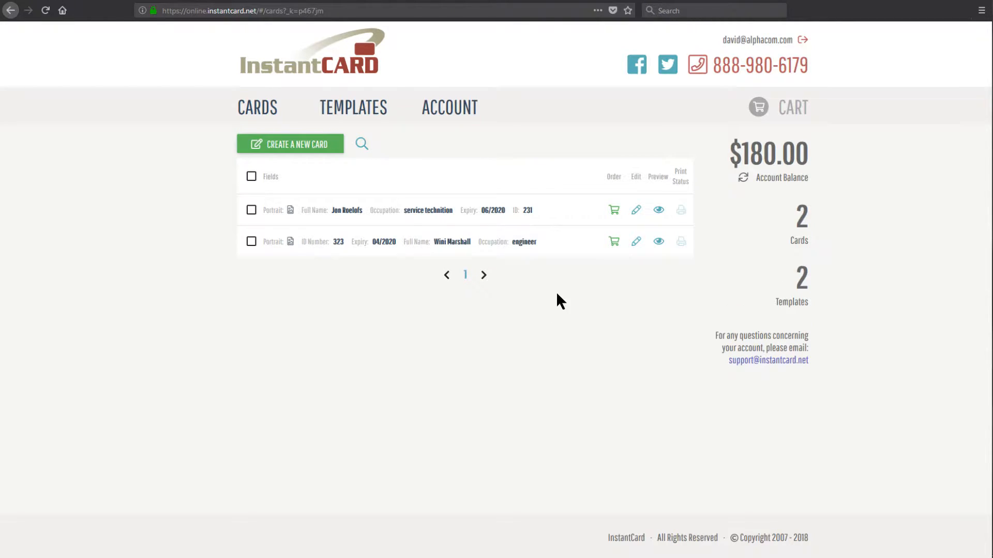
mouse_move(351, 169)
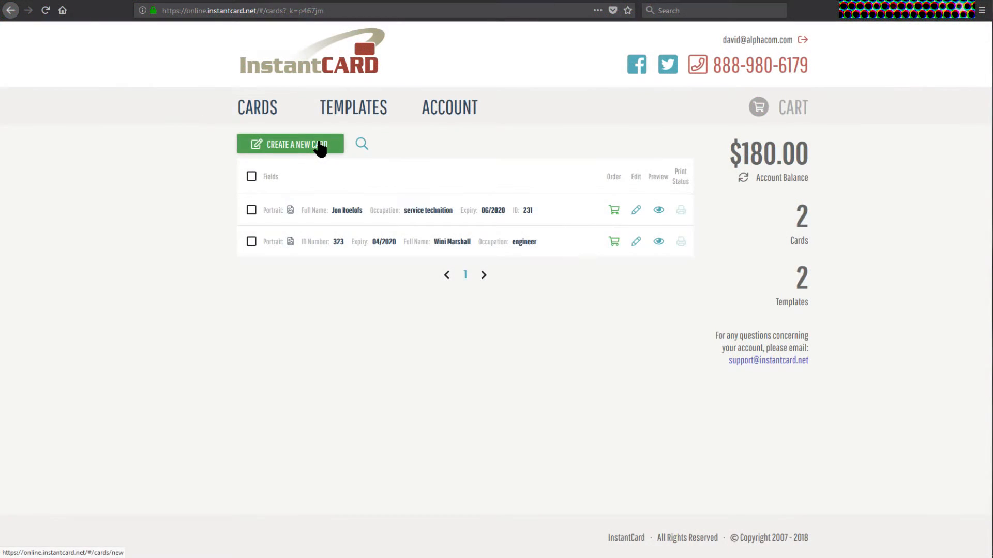
Create a new card using the RFID Landscape template and continue to data entry
click(289, 143)
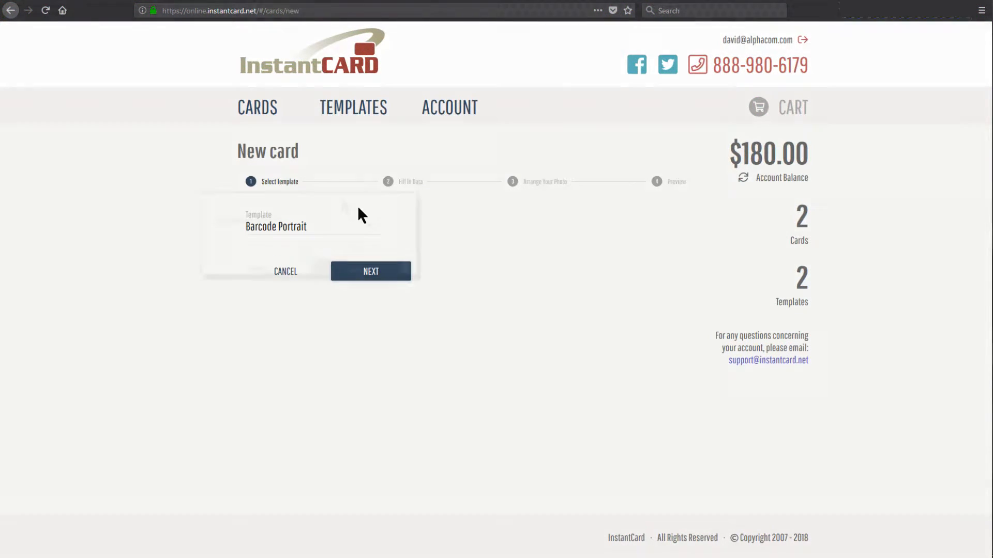
click(276, 227)
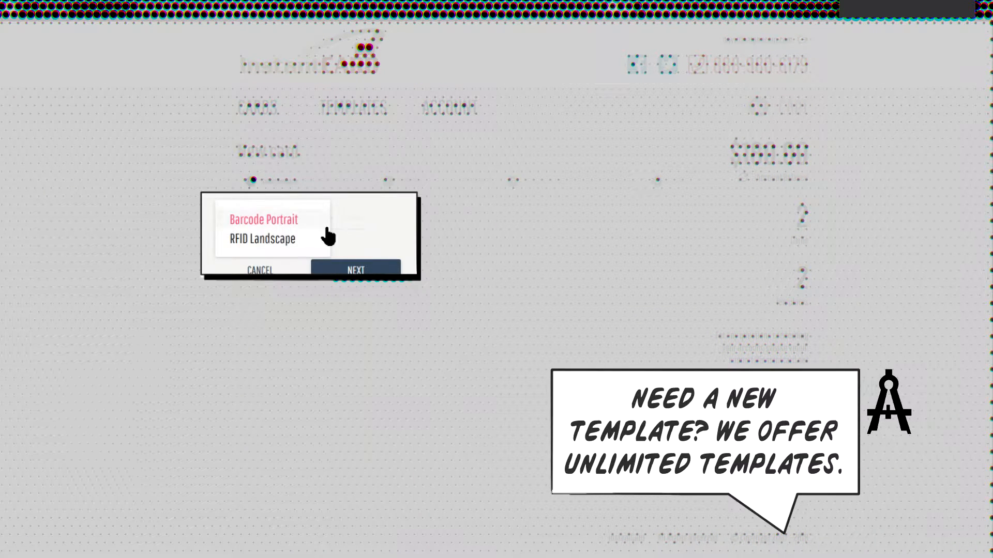
click(264, 219)
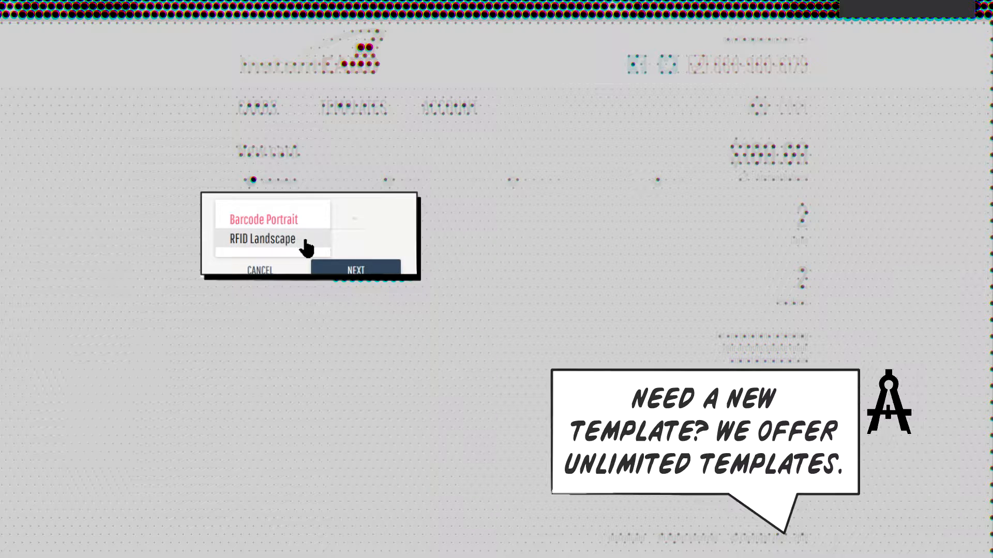
click(269, 239)
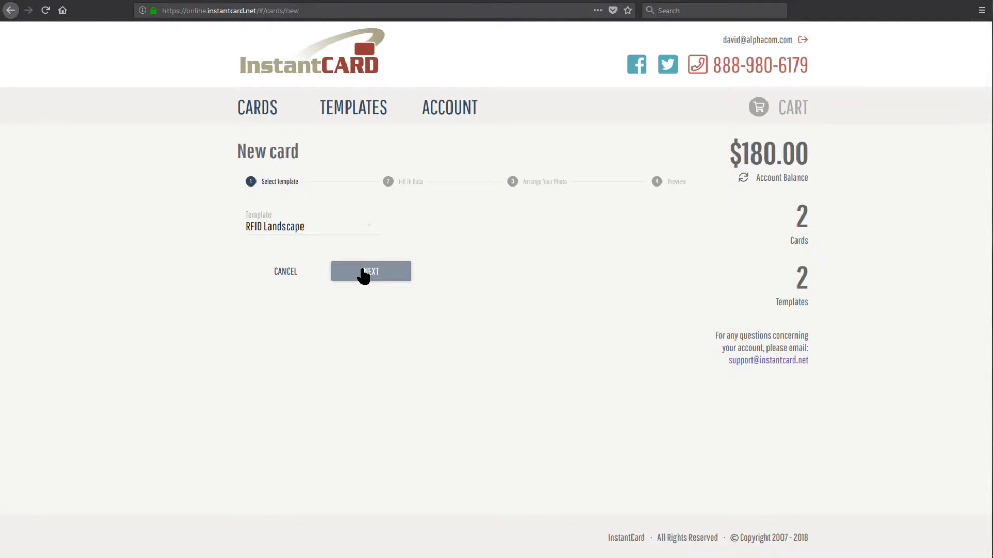
click(370, 271)
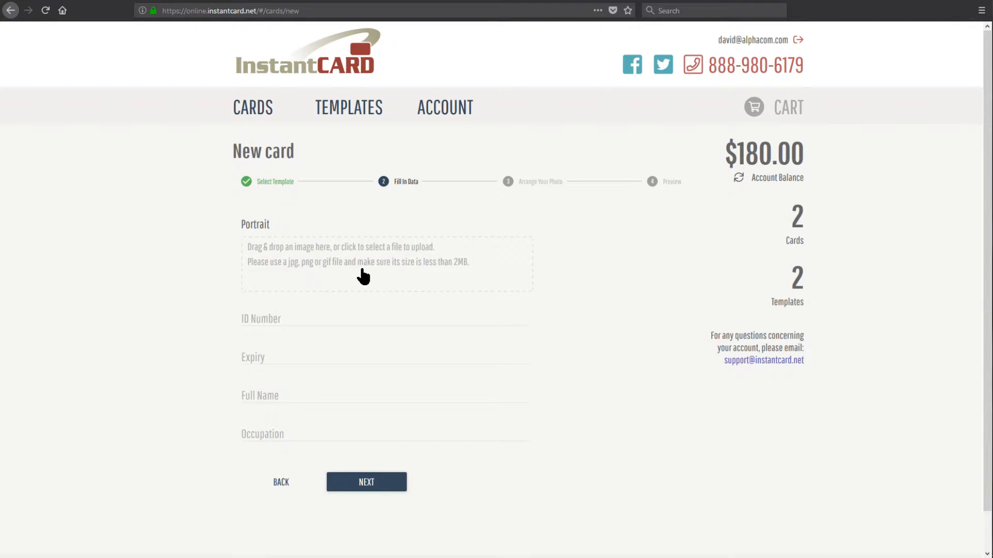
click(386, 263)
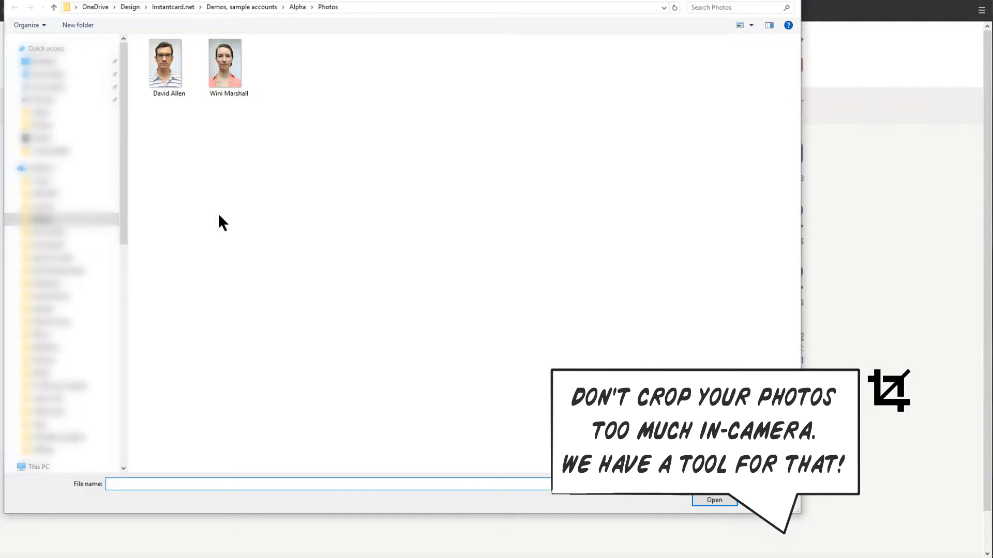
click(166, 62)
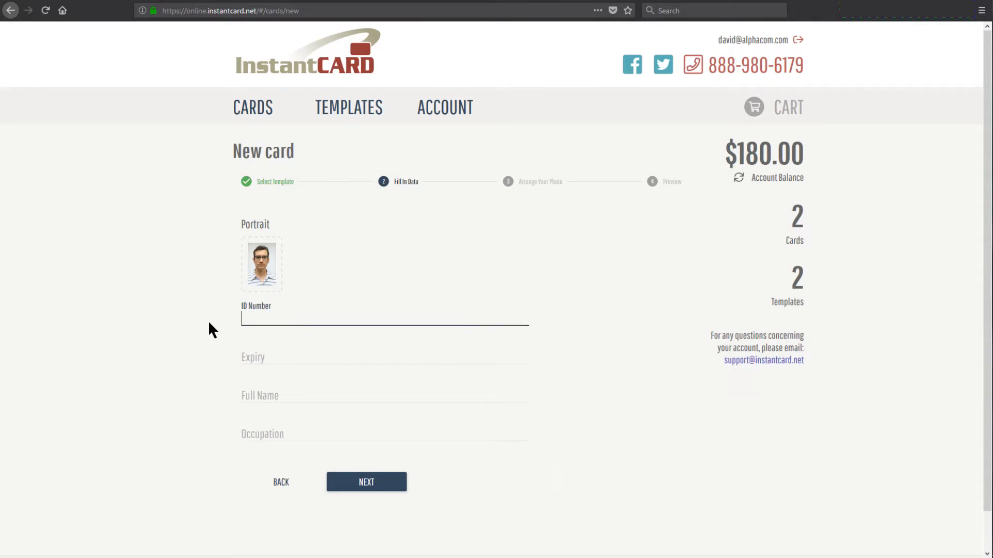
text(322)
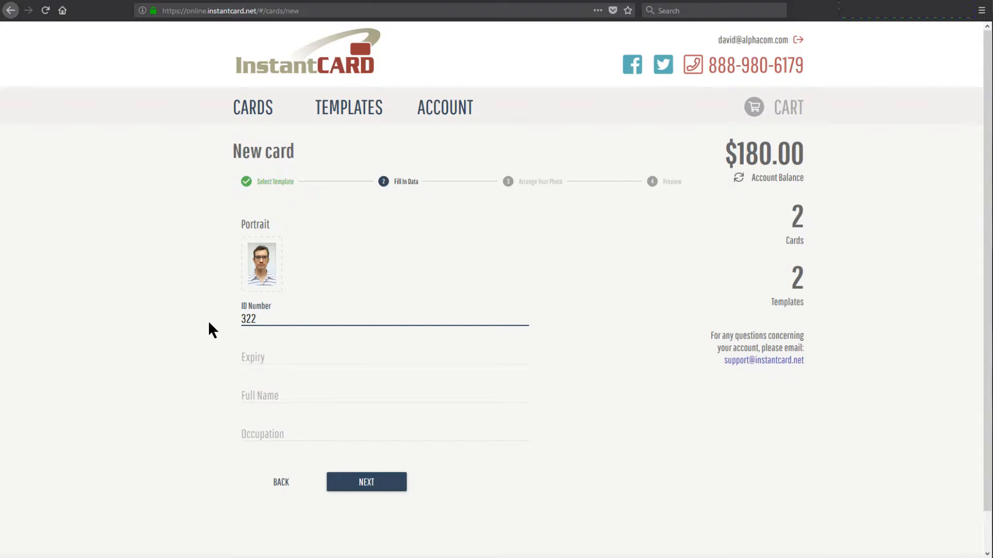
click(384, 356)
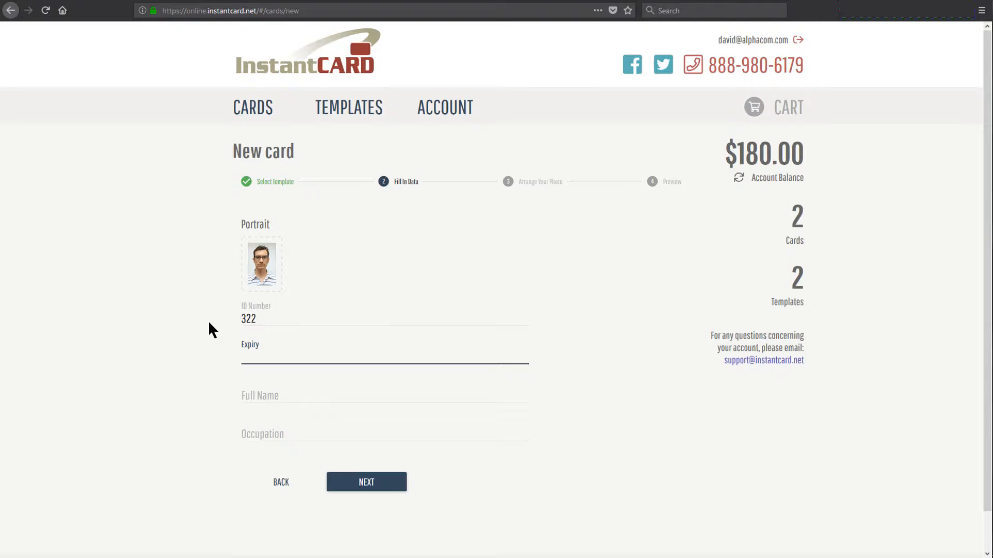
text(04/2020)
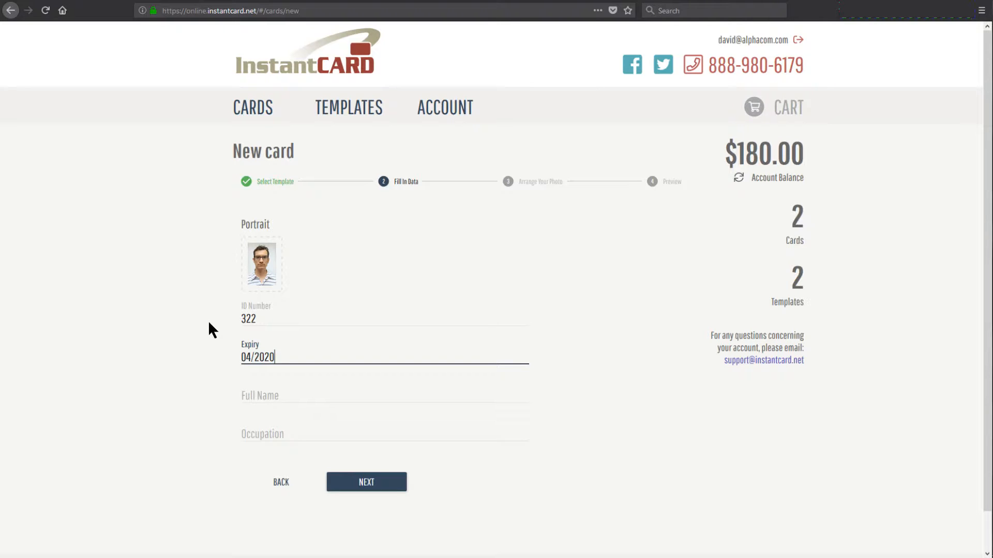
text(D)
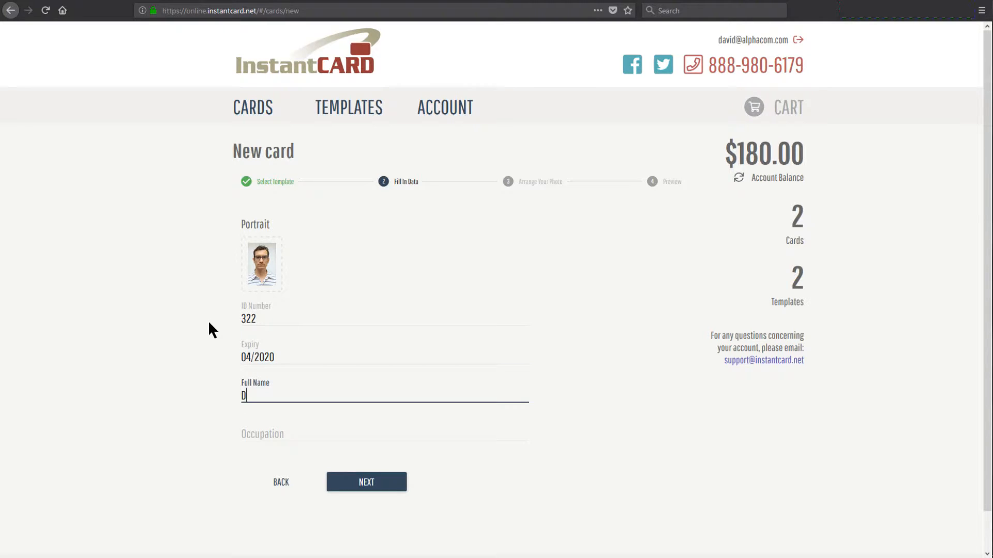
text(avid Allen)
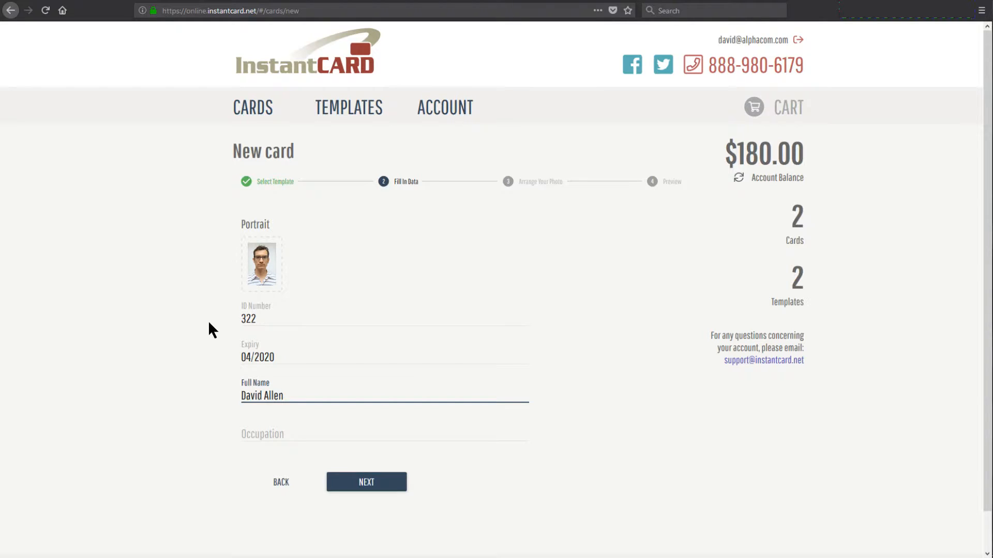
Enter the occupation 'service technition'
click(384, 433)
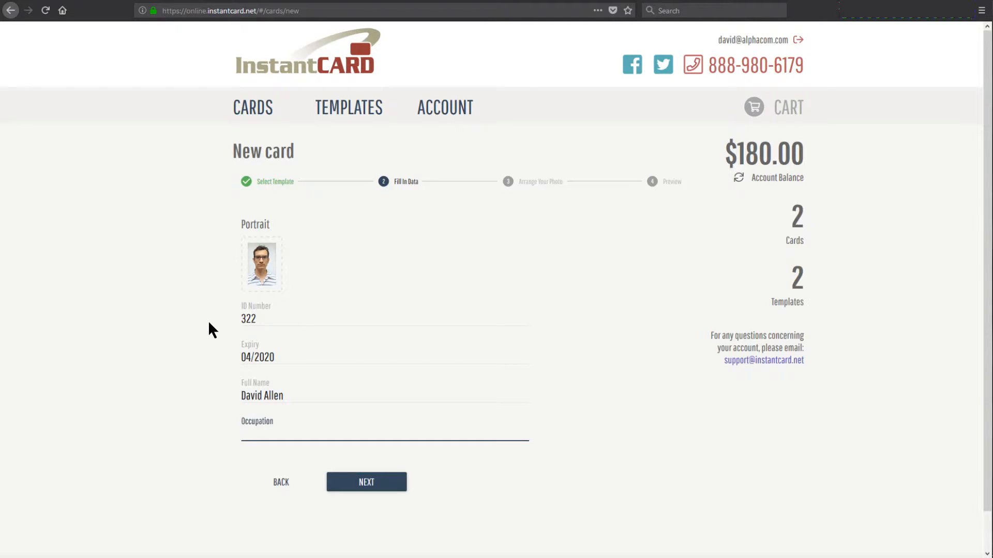
text(service tec)
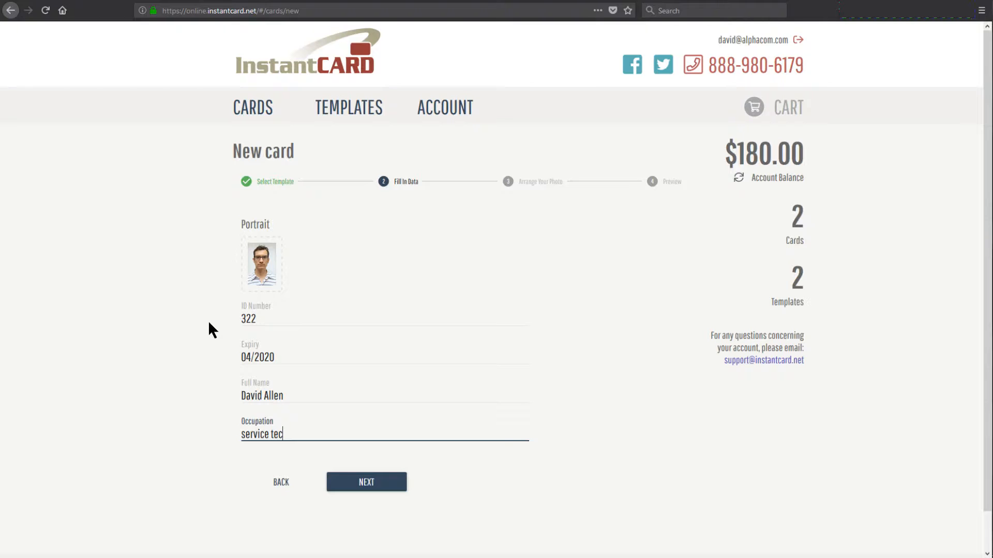
text(hnition)
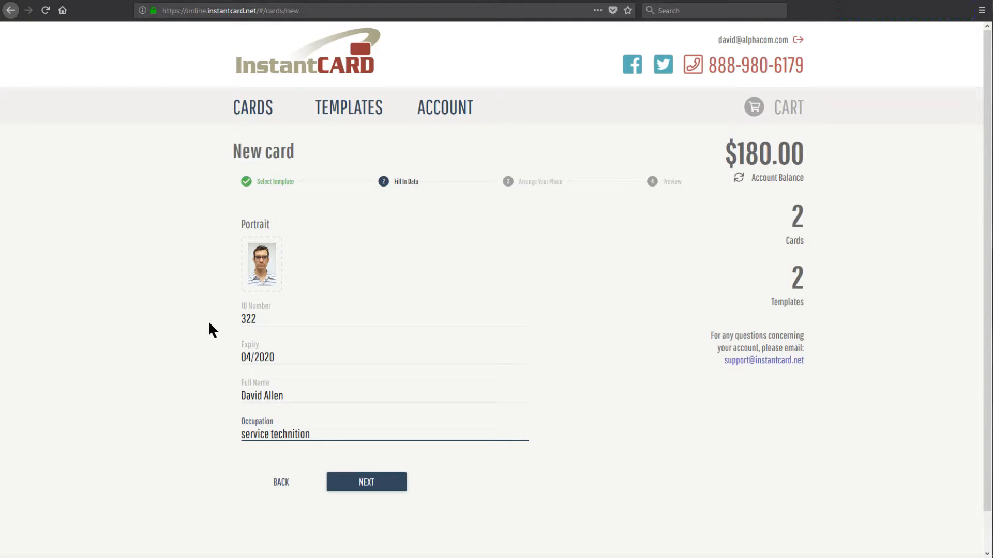
mouse_move(348, 475)
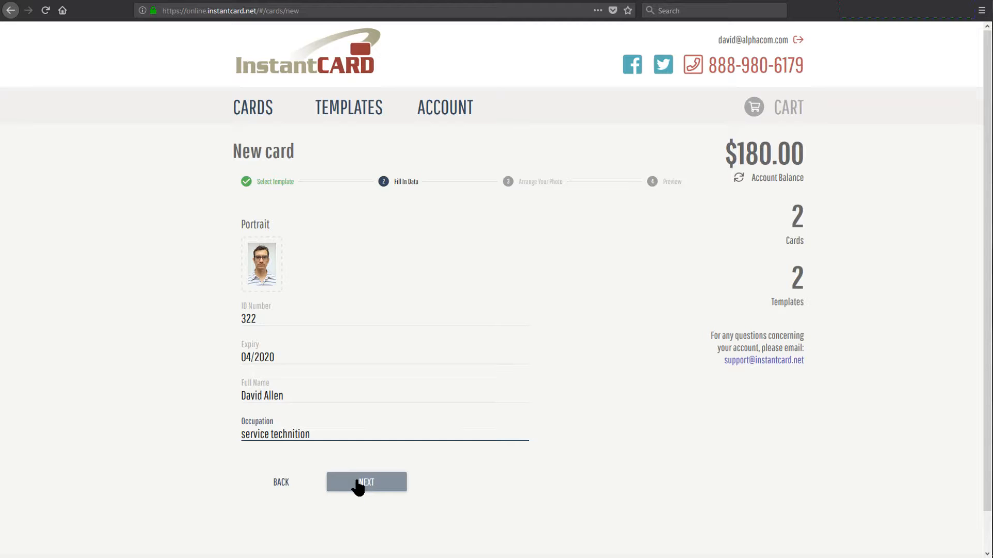
click(366, 482)
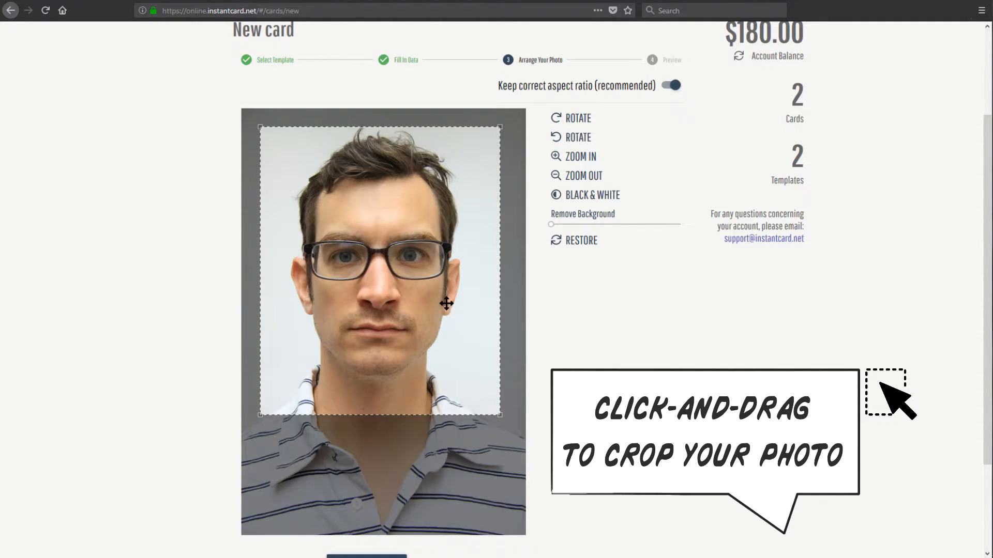
click(670, 85)
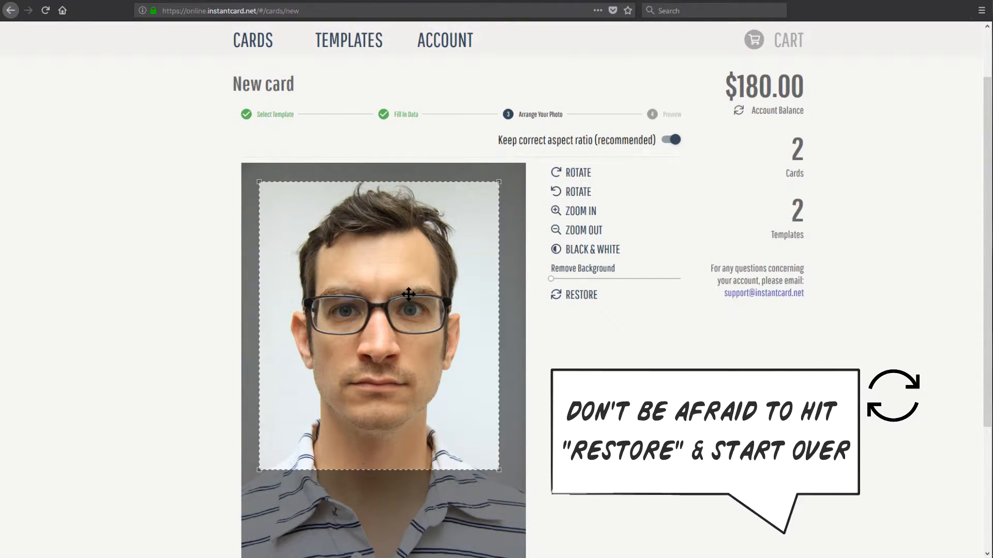
scroll(down, 3)
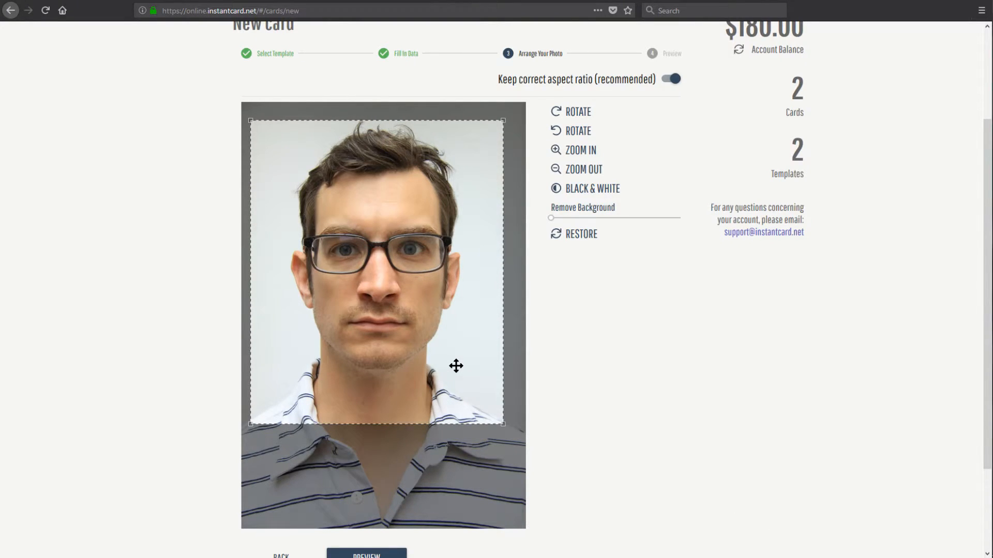
click(366, 554)
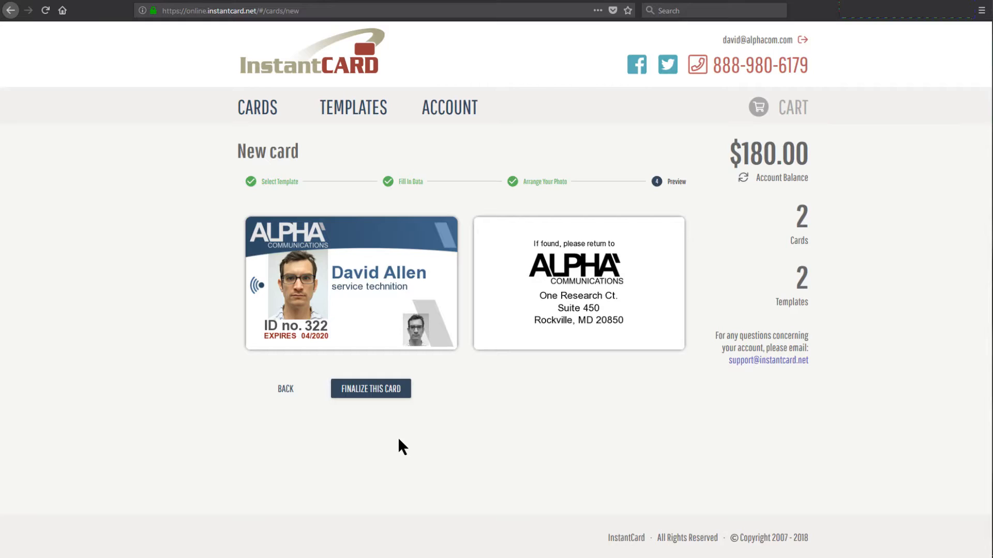
mouse_move(372, 388)
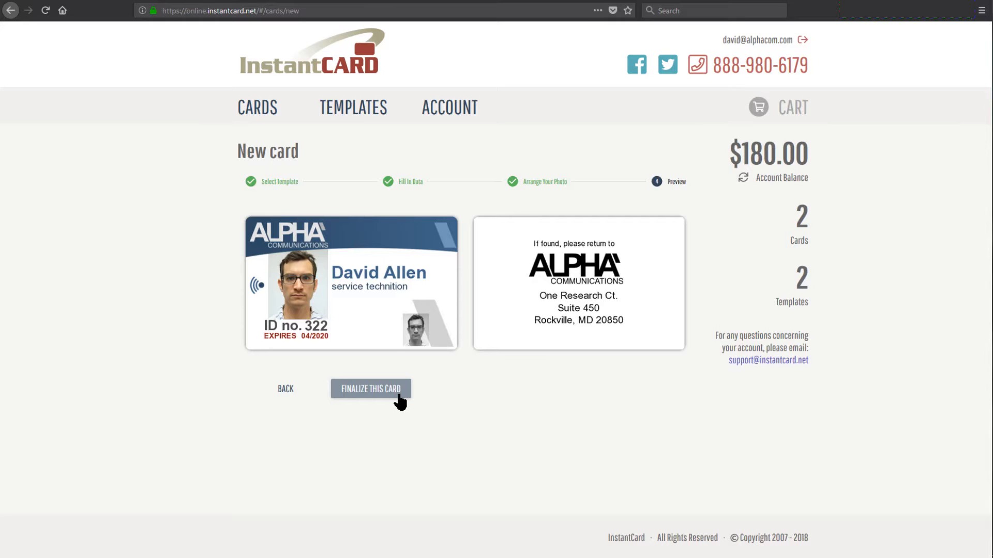
click(370, 388)
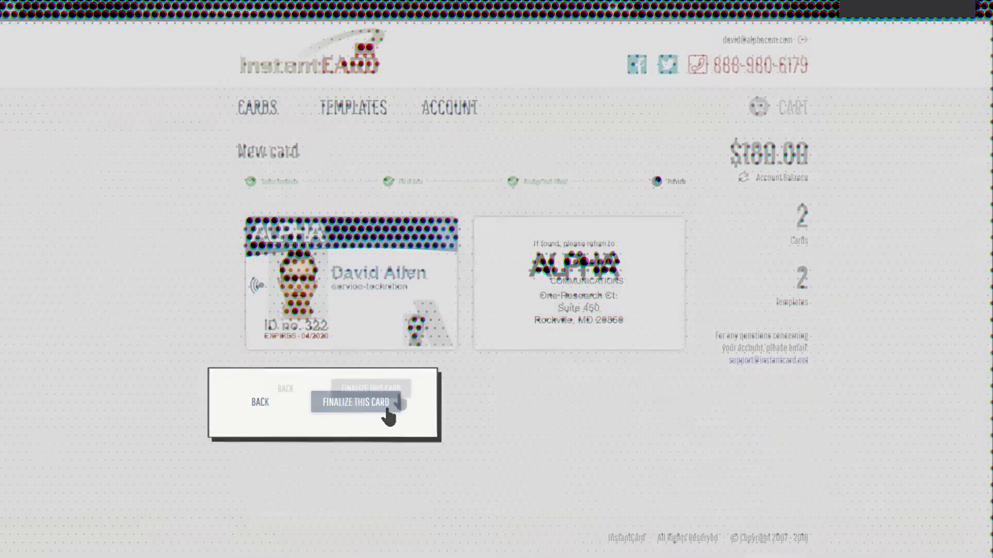
click(358, 402)
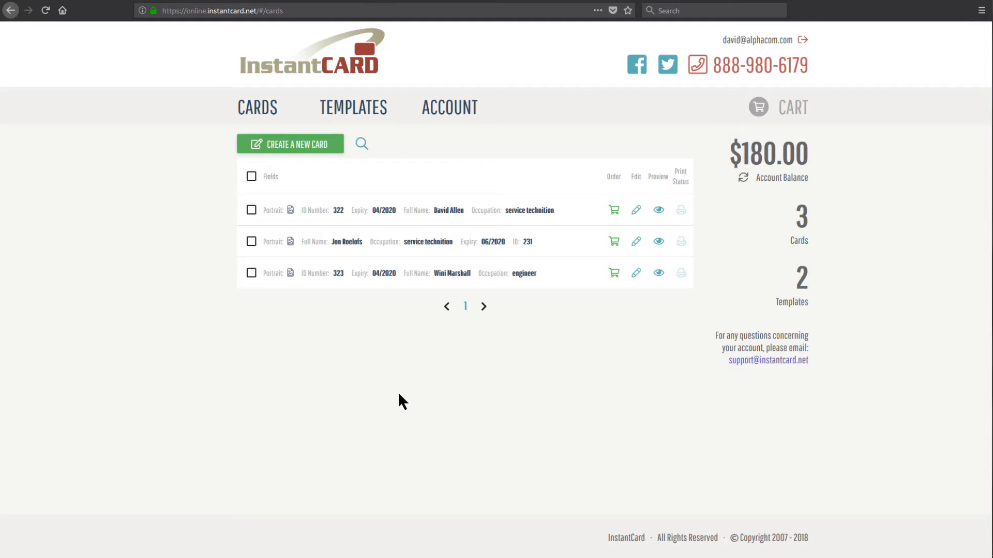
mouse_move(180, 223)
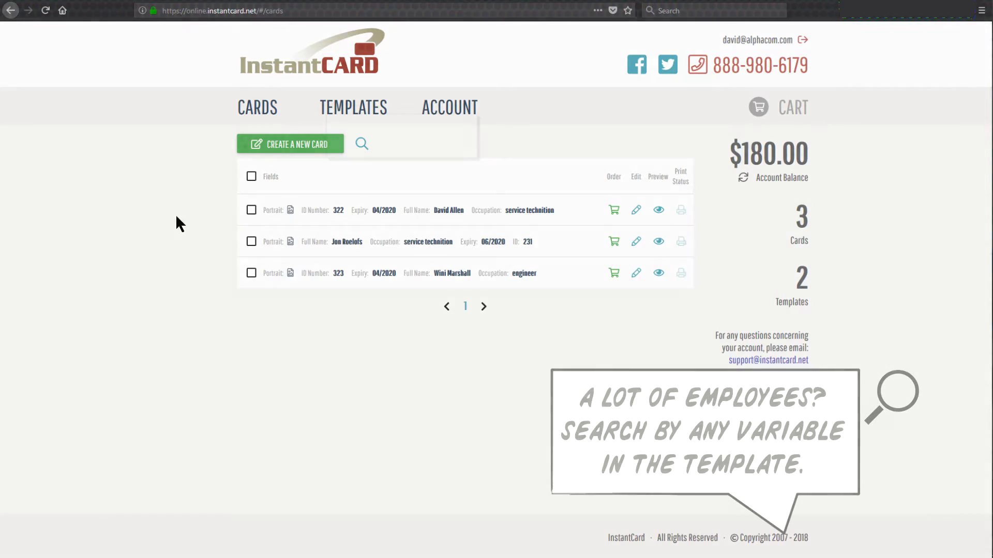
text(david allen)
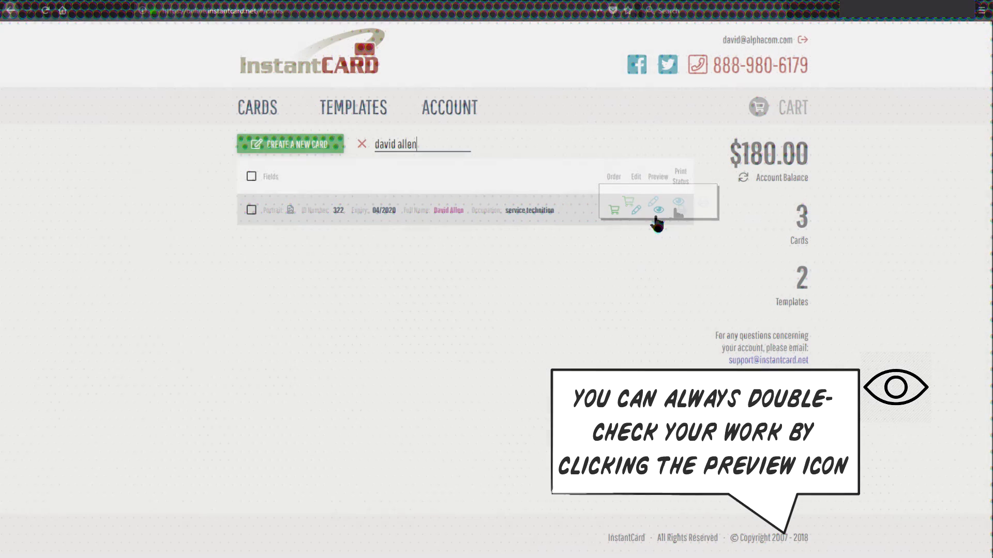
click(661, 209)
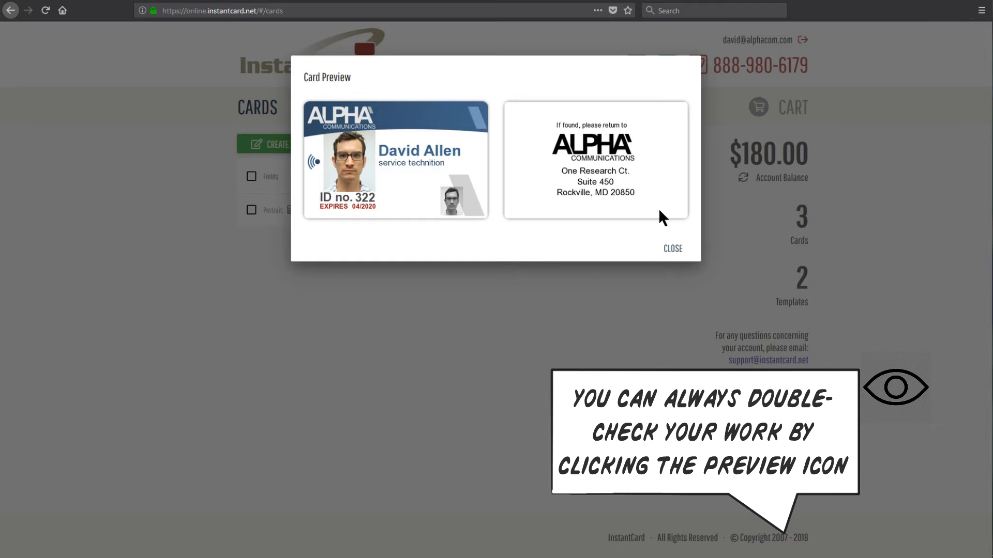